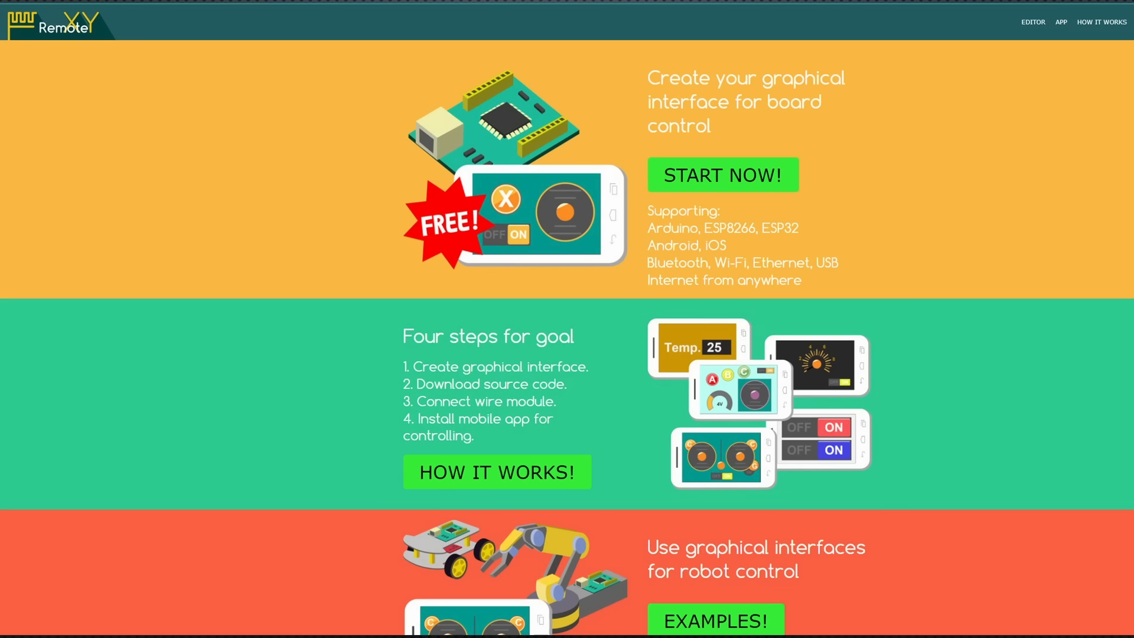
Step: Start a new project in the RemoteXY interface editor
left_click(722, 175)
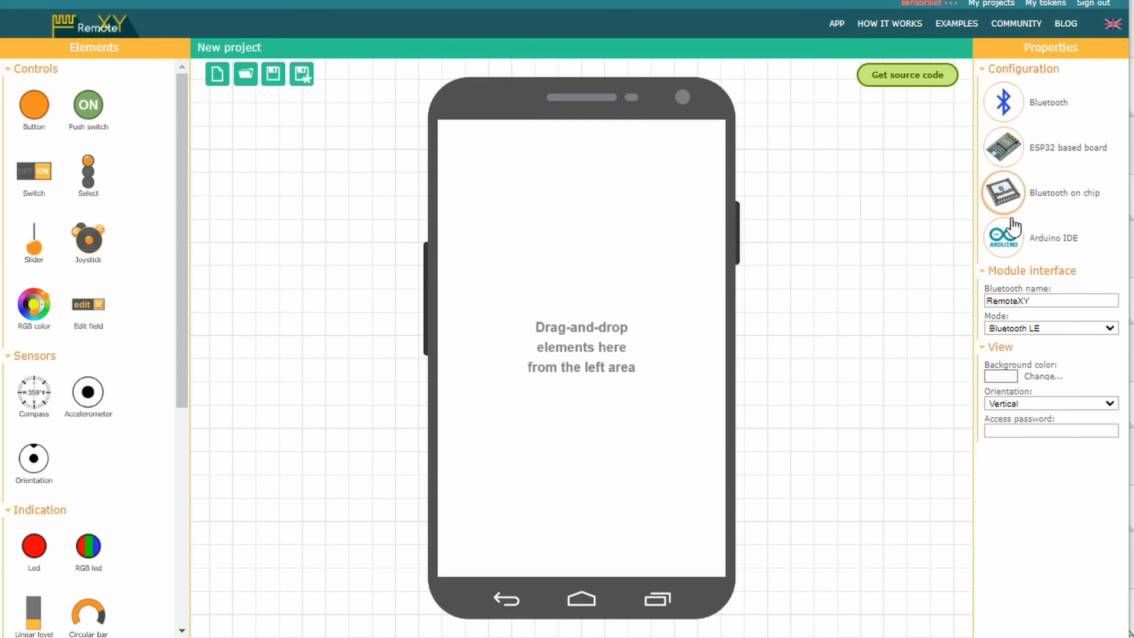
Step: Change the project's Bluetooth name from RemoteXY to 'YouTube1'
left_click(1049, 300)
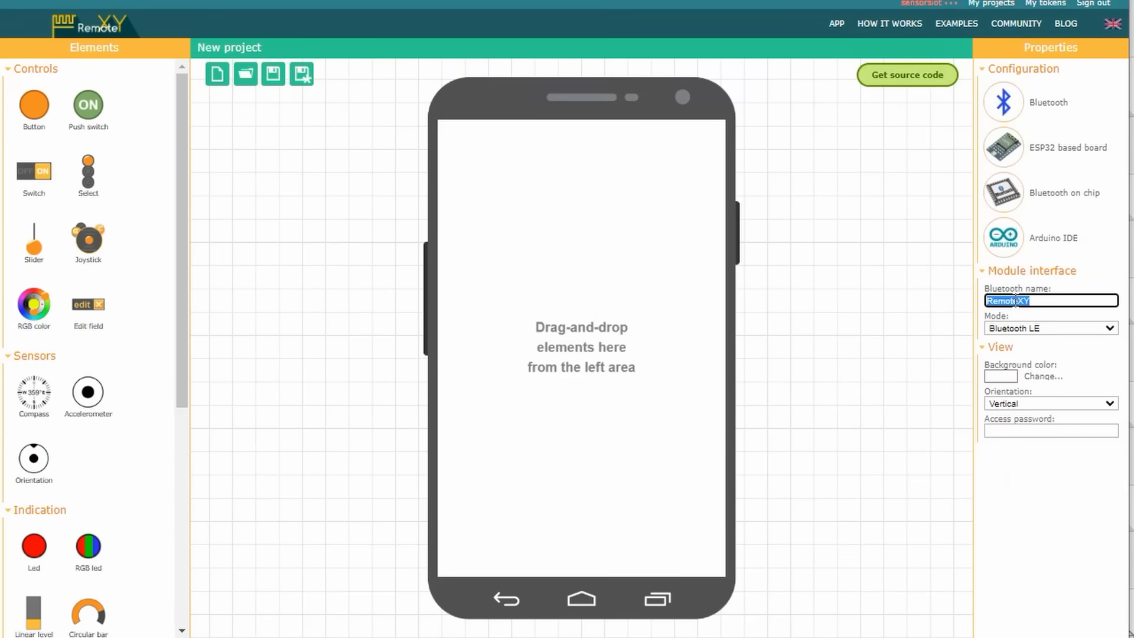
type("YouTube1")
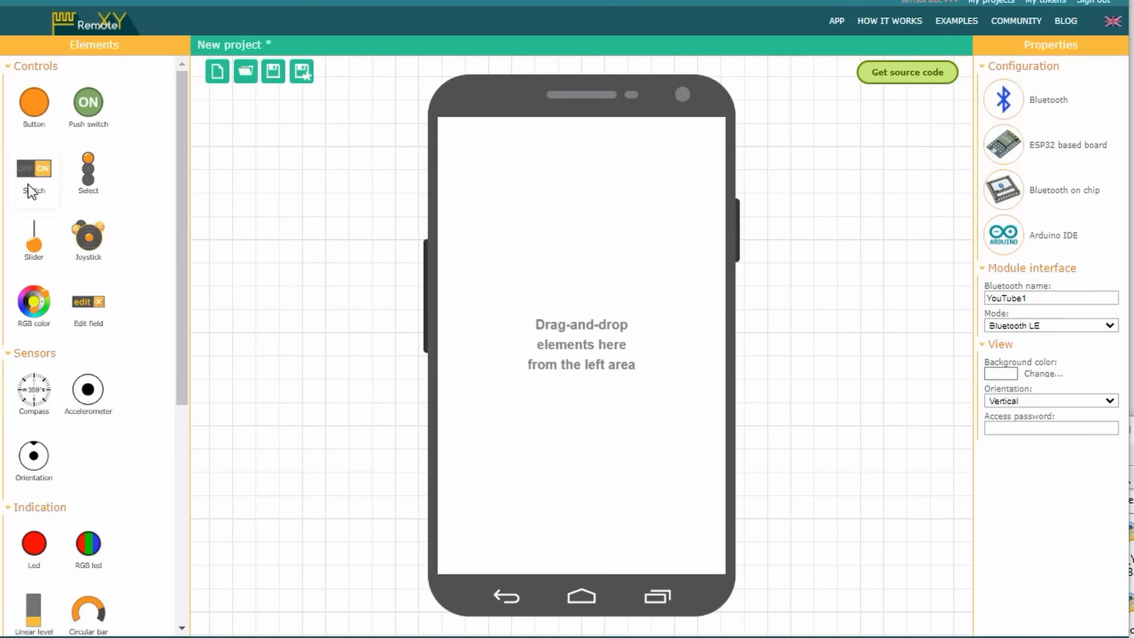
Step: Place an OFF/ON switch, a compass and an instrument dial on the phone screen
left_click_drag(33, 169, 582, 219)
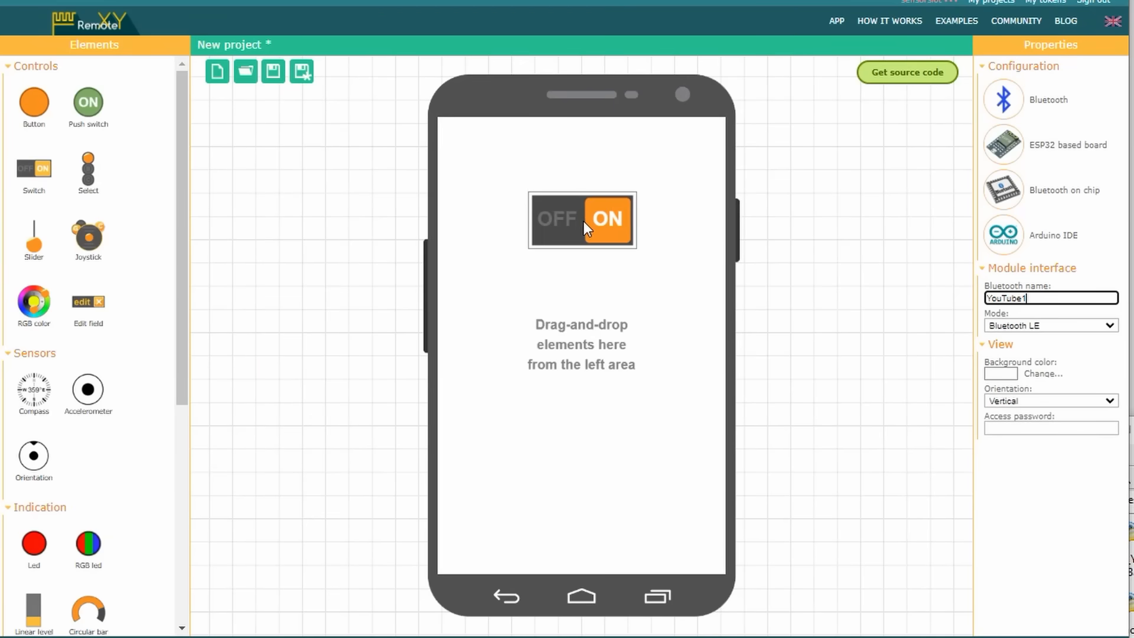
left_click(582, 220)
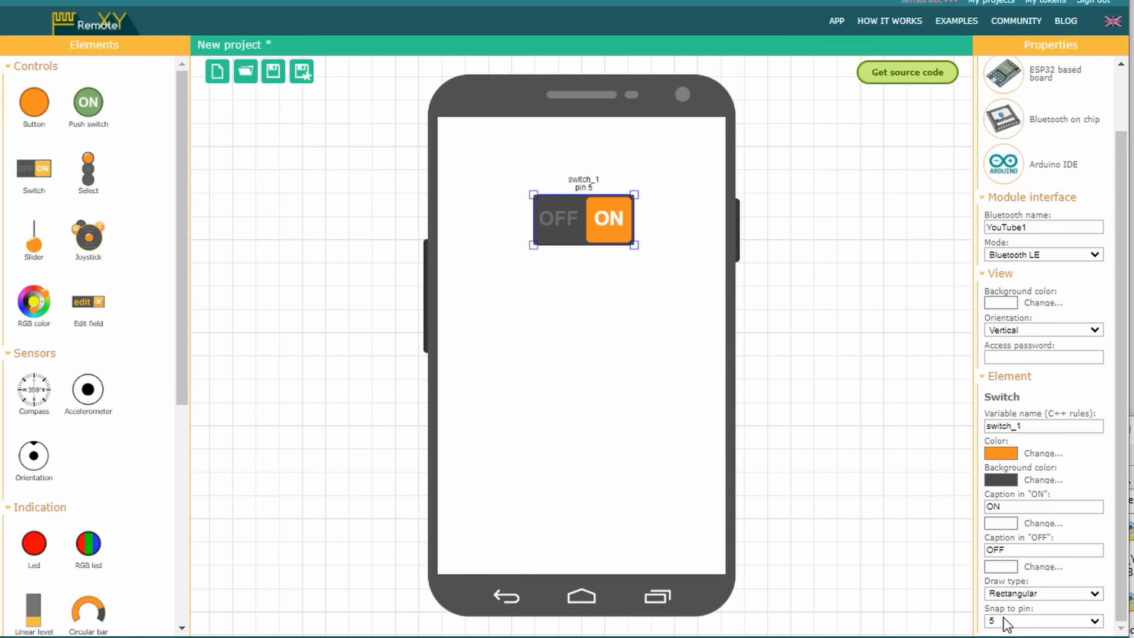
left_click_drag(33, 389, 392, 241)
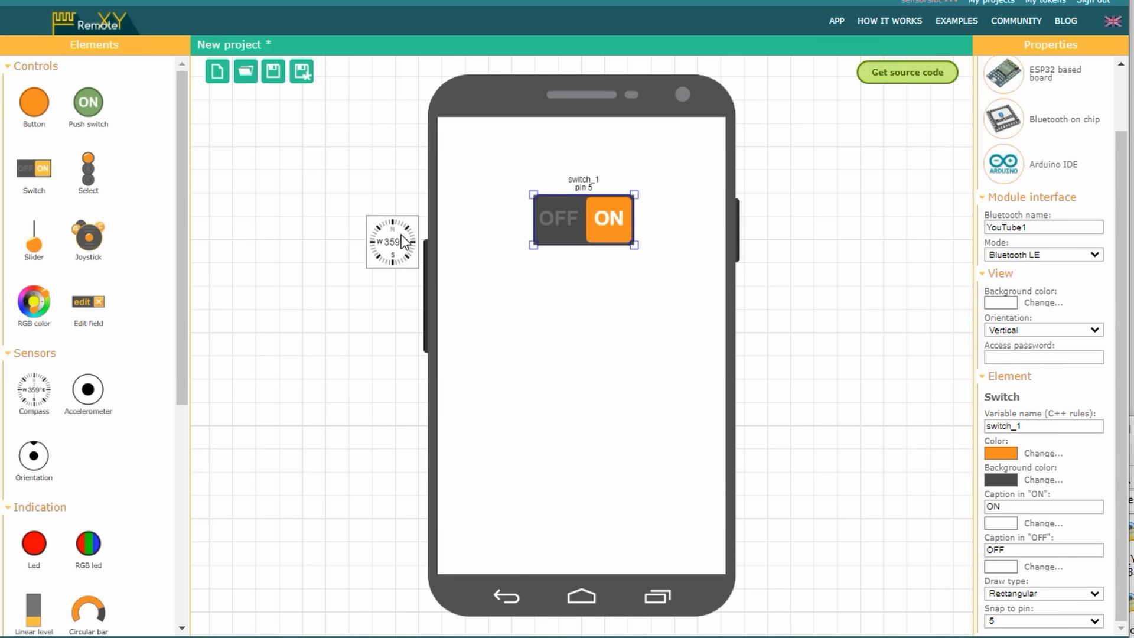
left_click_drag(392, 241, 492, 199)
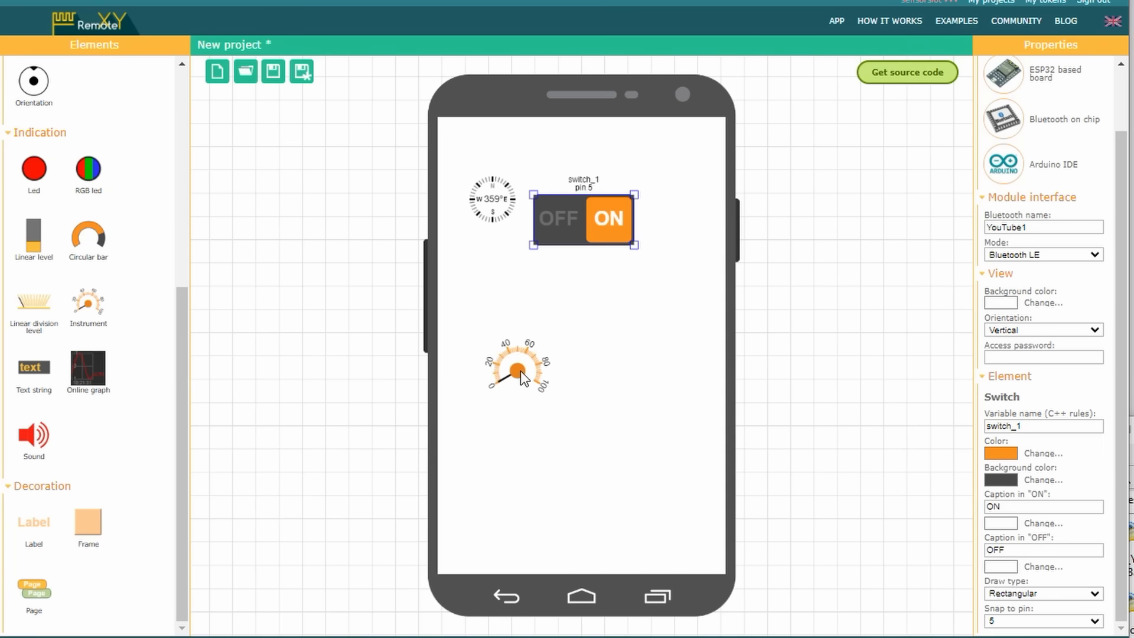
Step: Set the instrument's small scale lines to 15 and hide the compass on screen
left_click(521, 369)
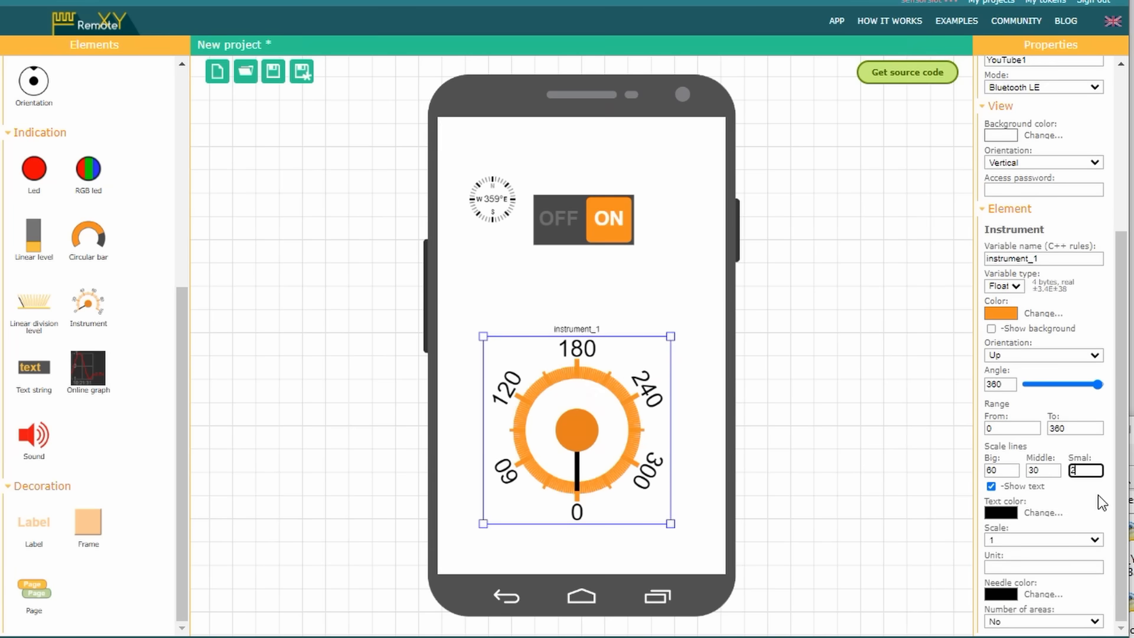
type("15")
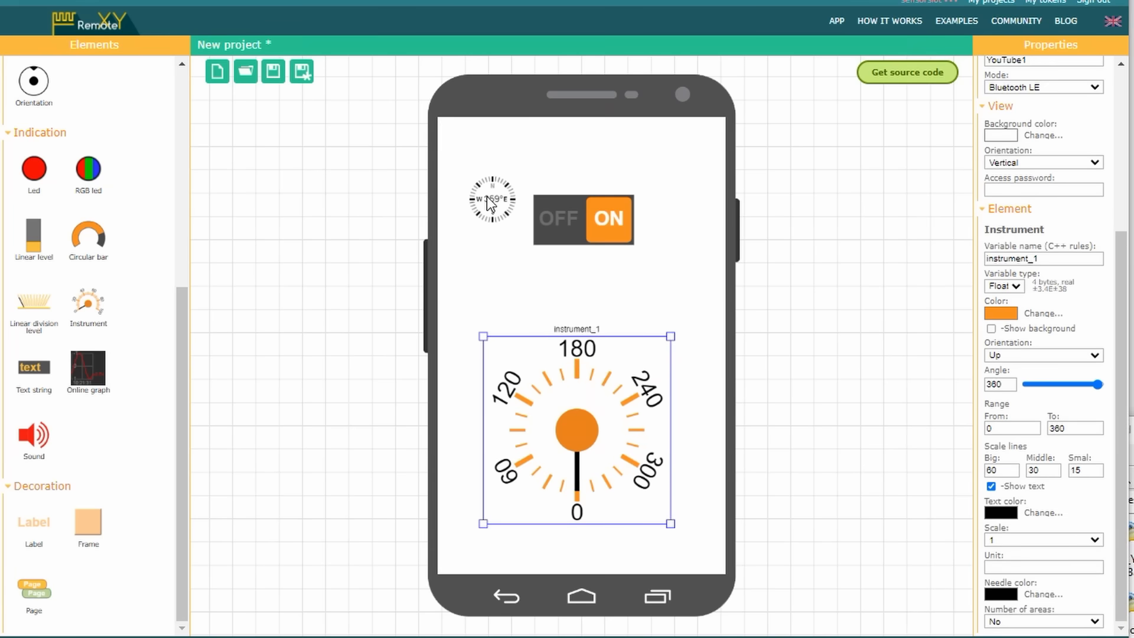
left_click(491, 198)
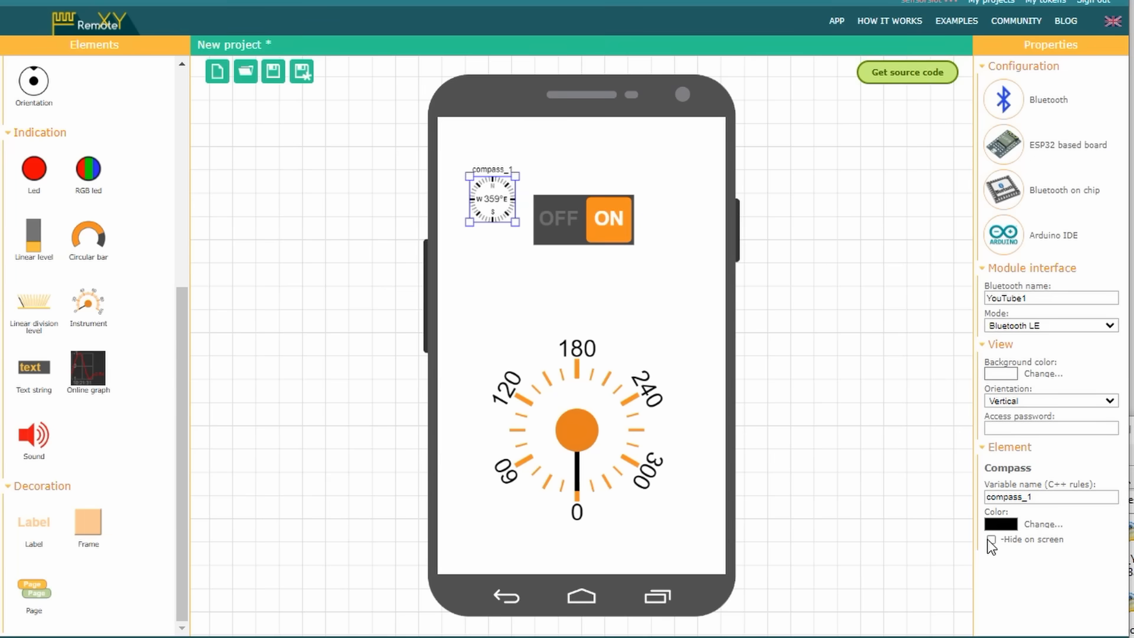
left_click(991, 540)
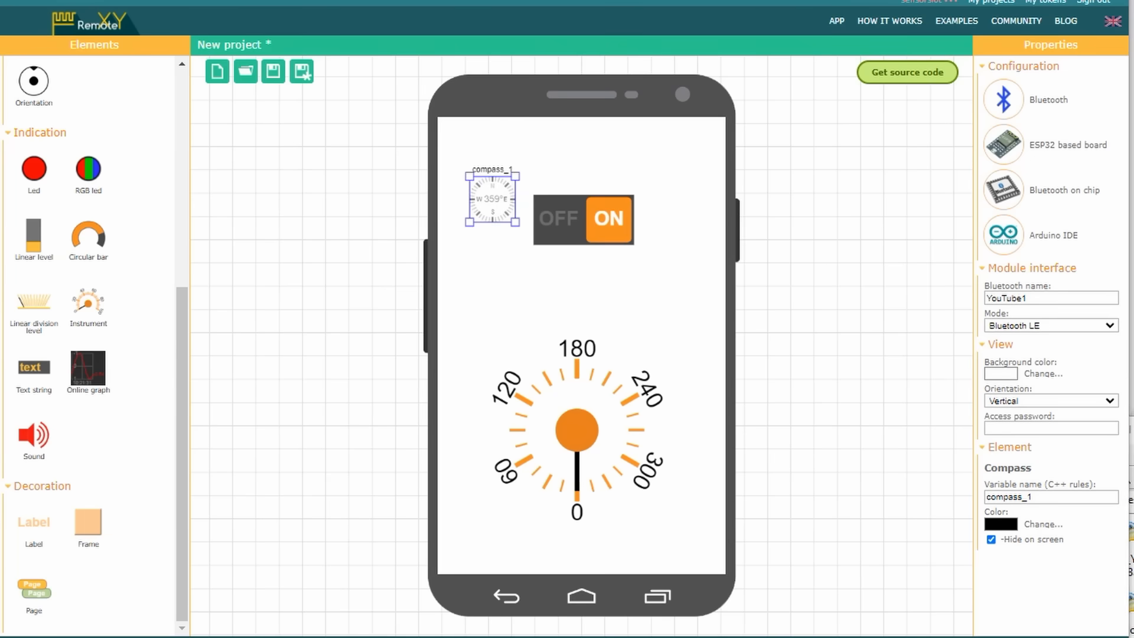
mouse_move(916, 82)
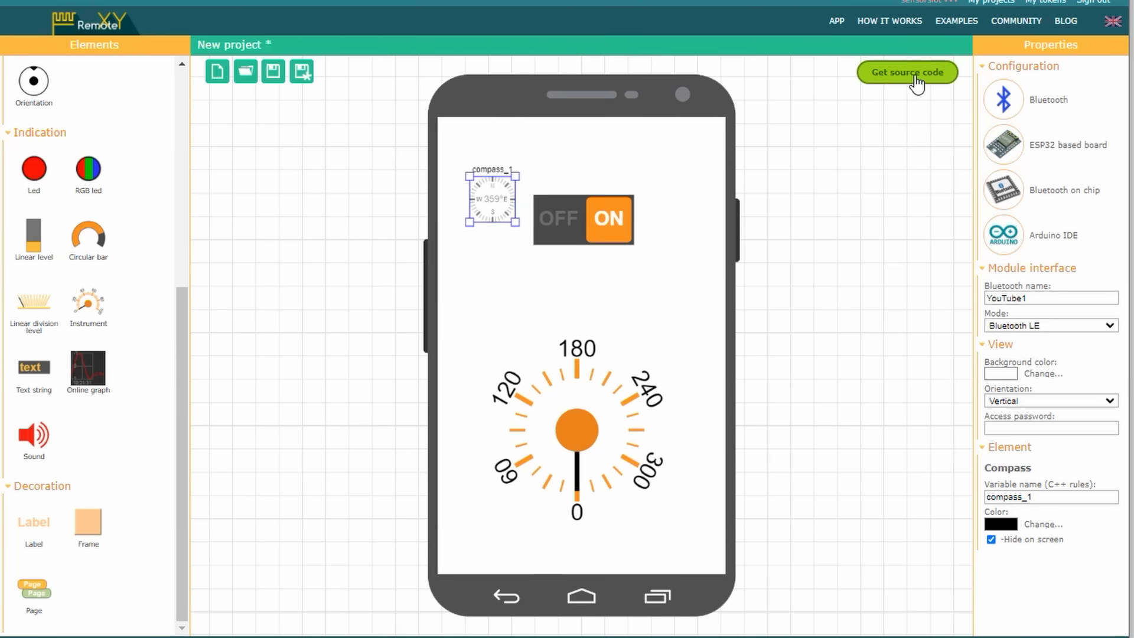
Step: Generate the project's Arduino source code and review the listing
left_click(906, 72)
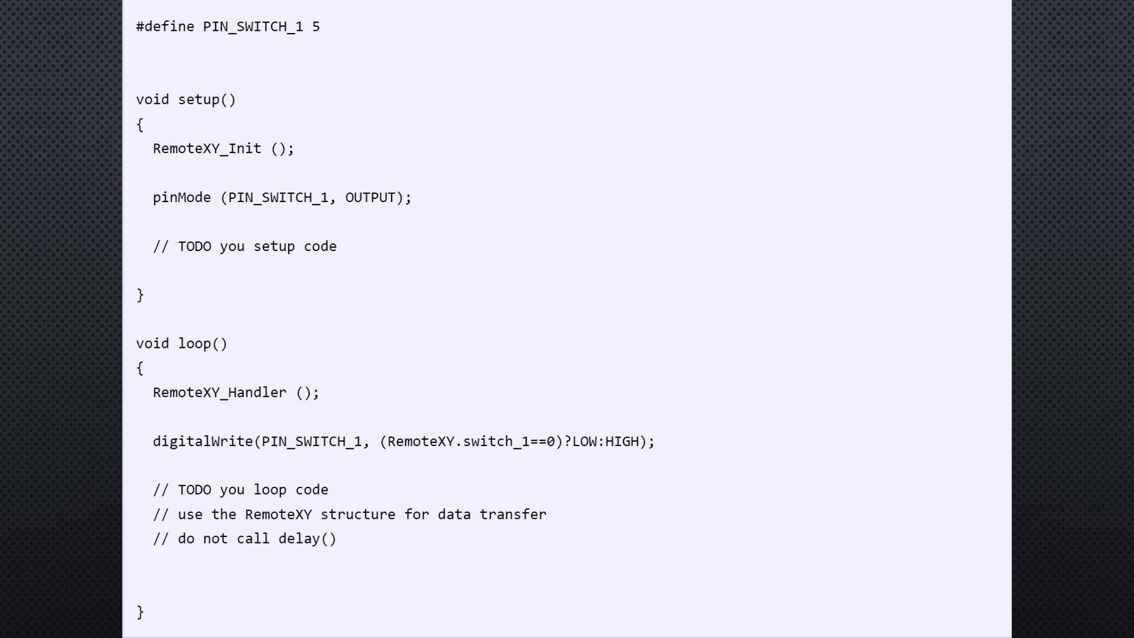
double_click(288, 149)
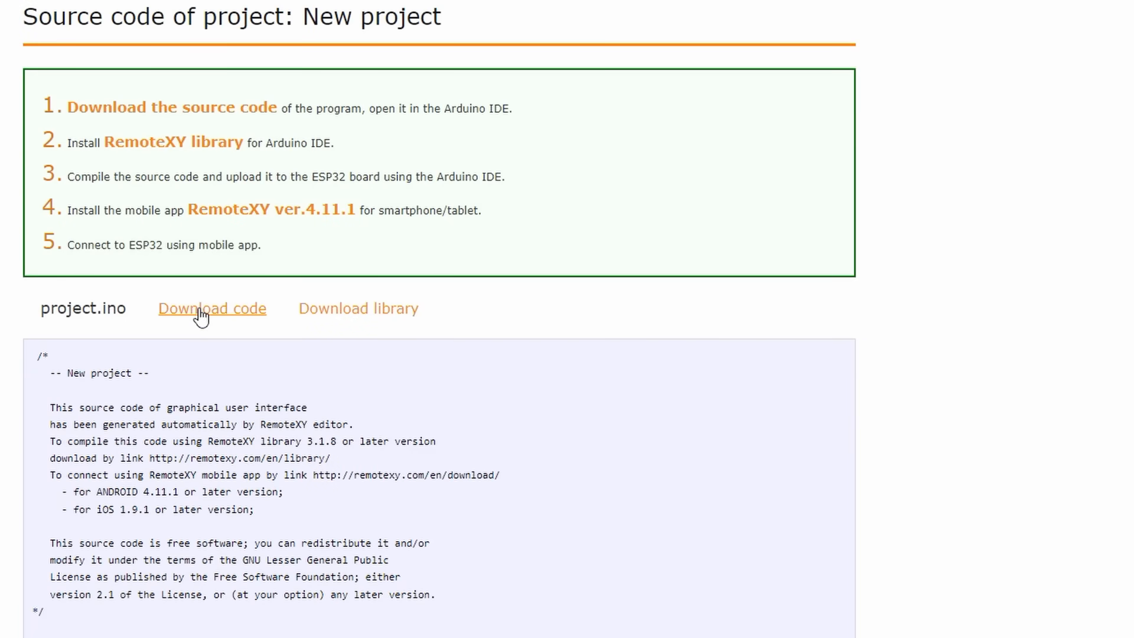
Step: Download the project zip and enter its project folder in File Explorer
left_click(212, 308)
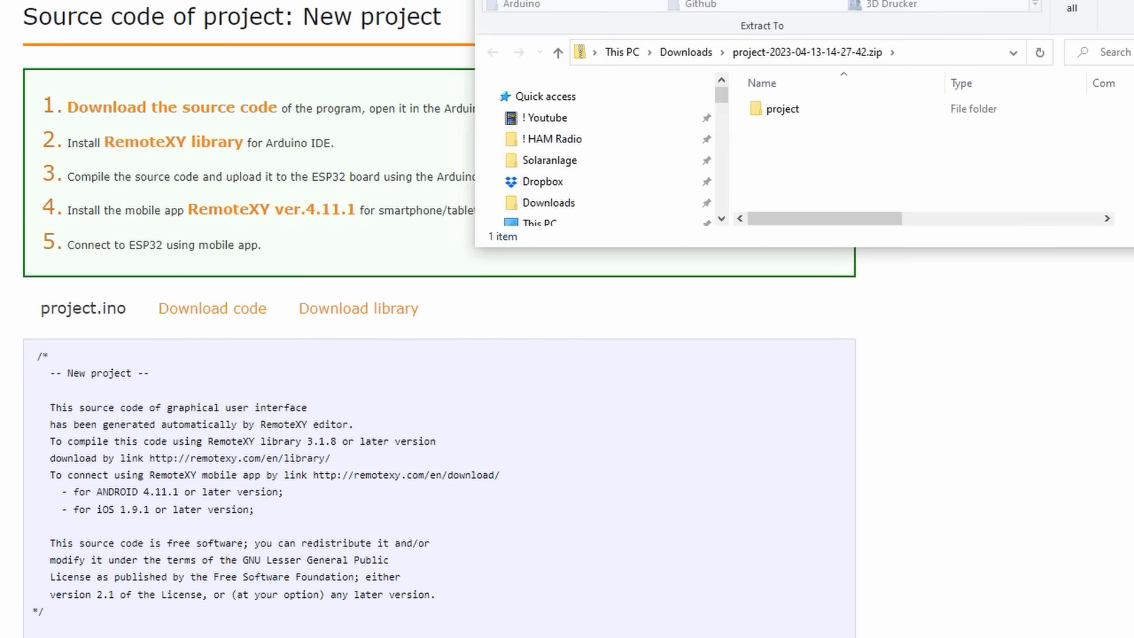
double_click(783, 109)
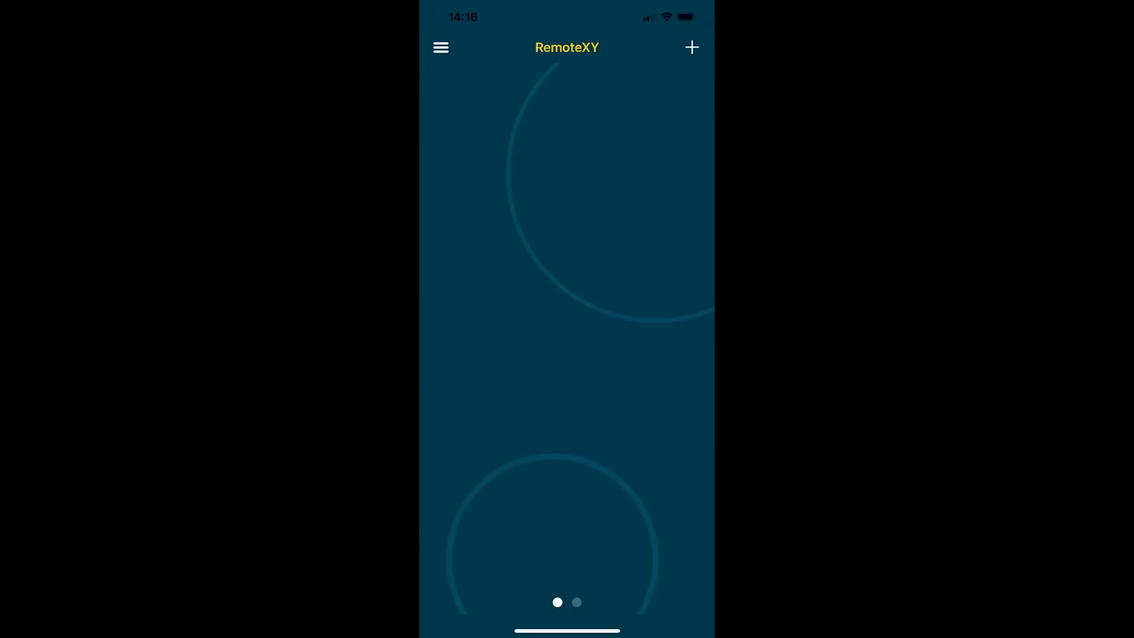
Step: Start adding a new device from the RemoteXY home screen
left_click(691, 47)
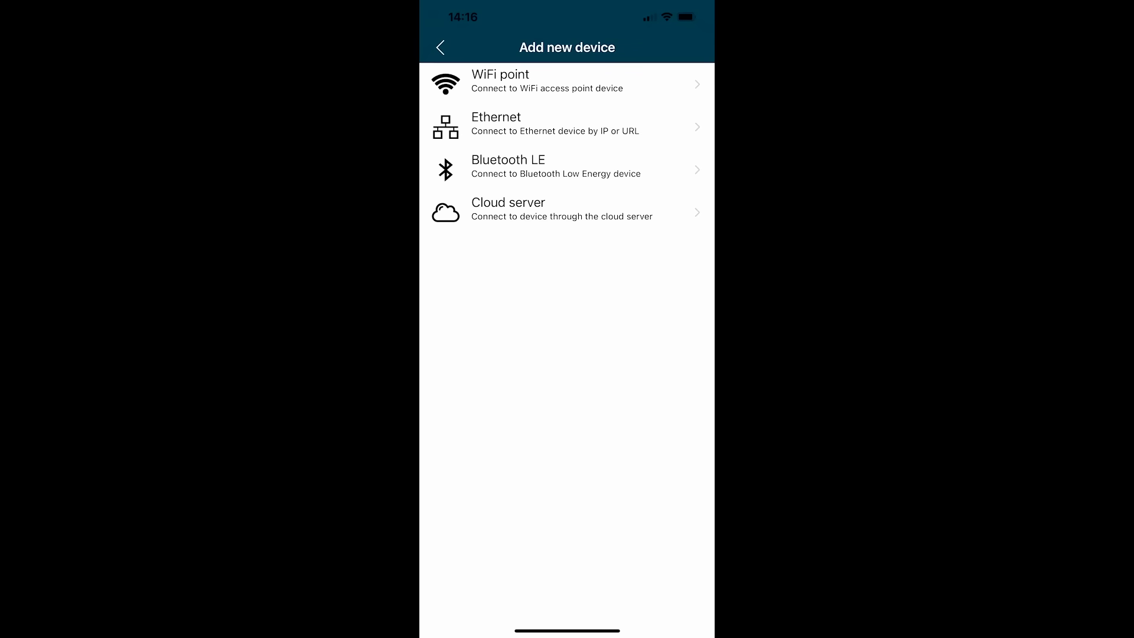
Step: Choose Bluetooth LE and connect to the discovered YouTube1 device
left_click(566, 166)
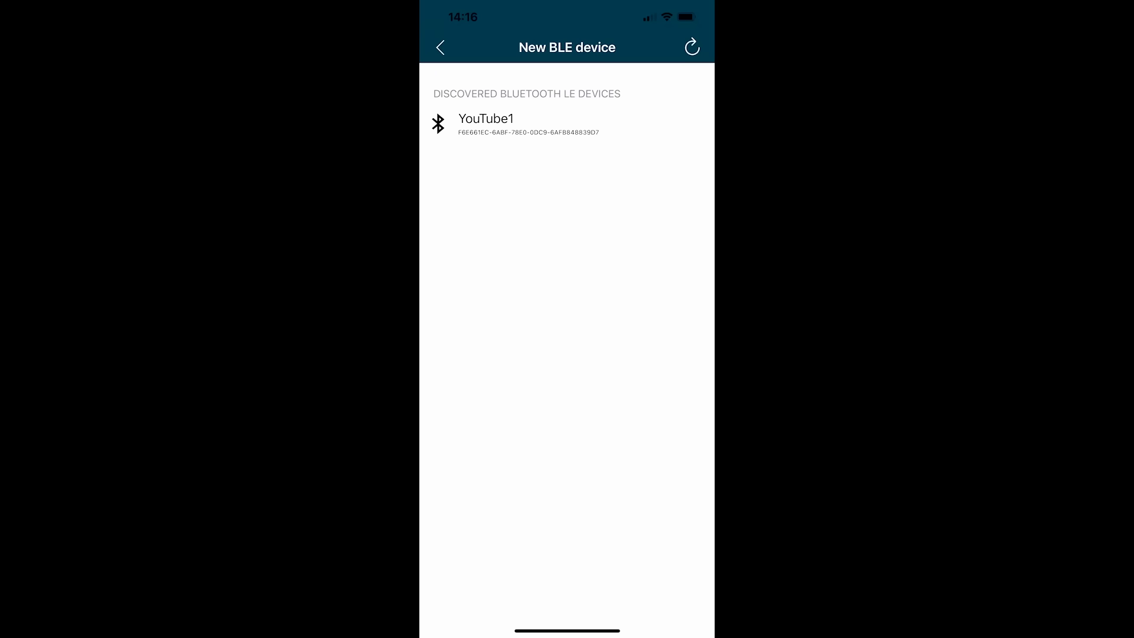
left_click(538, 124)
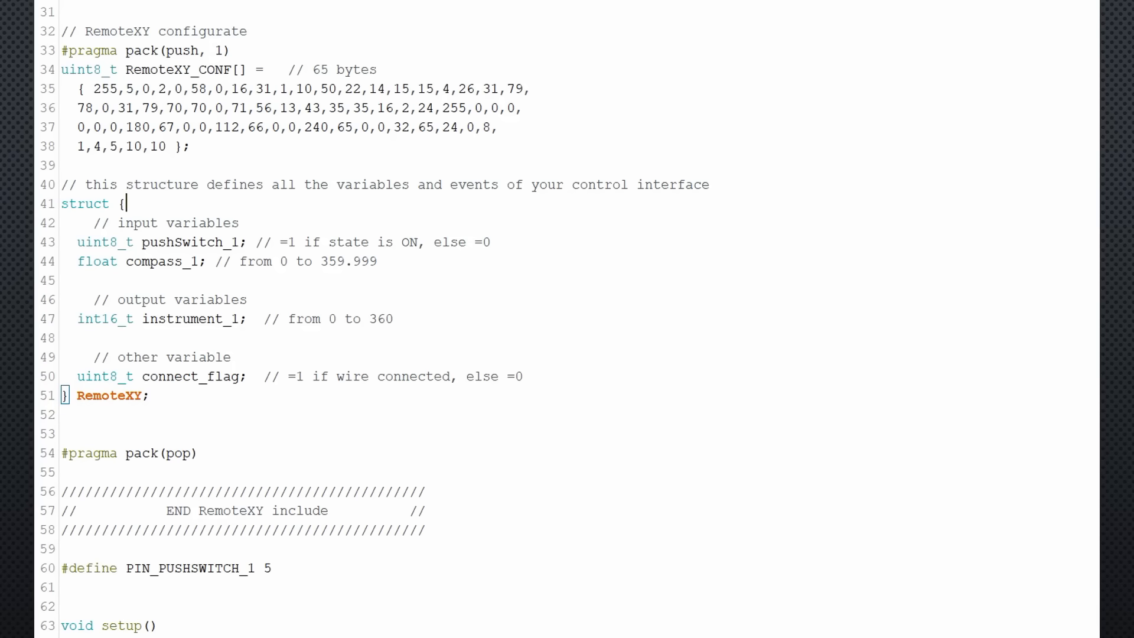
double_click(181, 222)
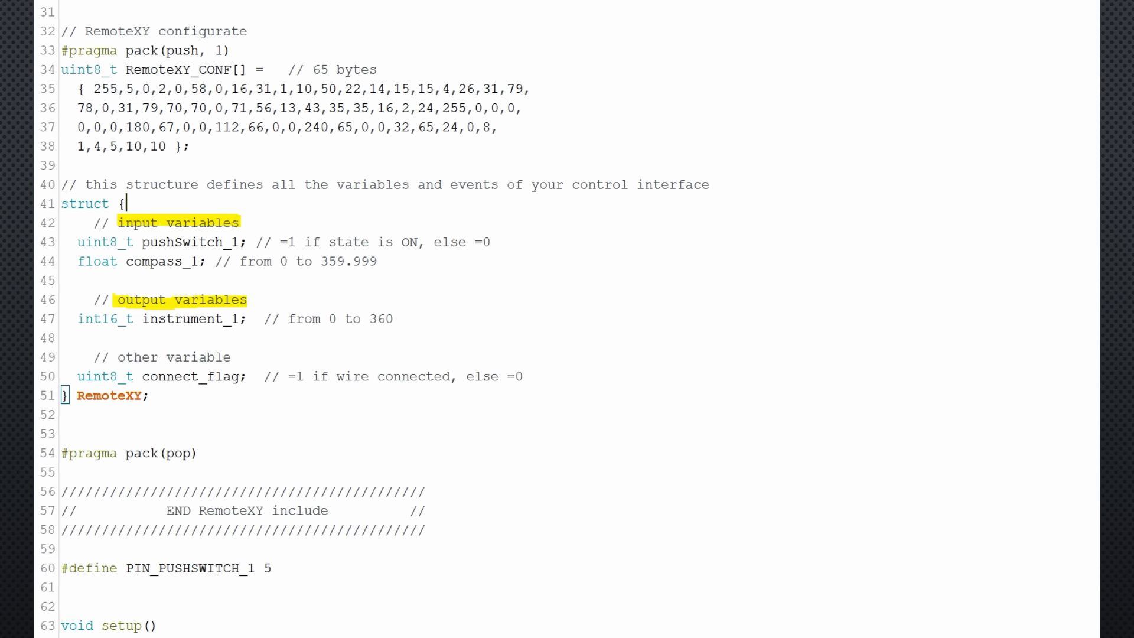
double_click(191, 241)
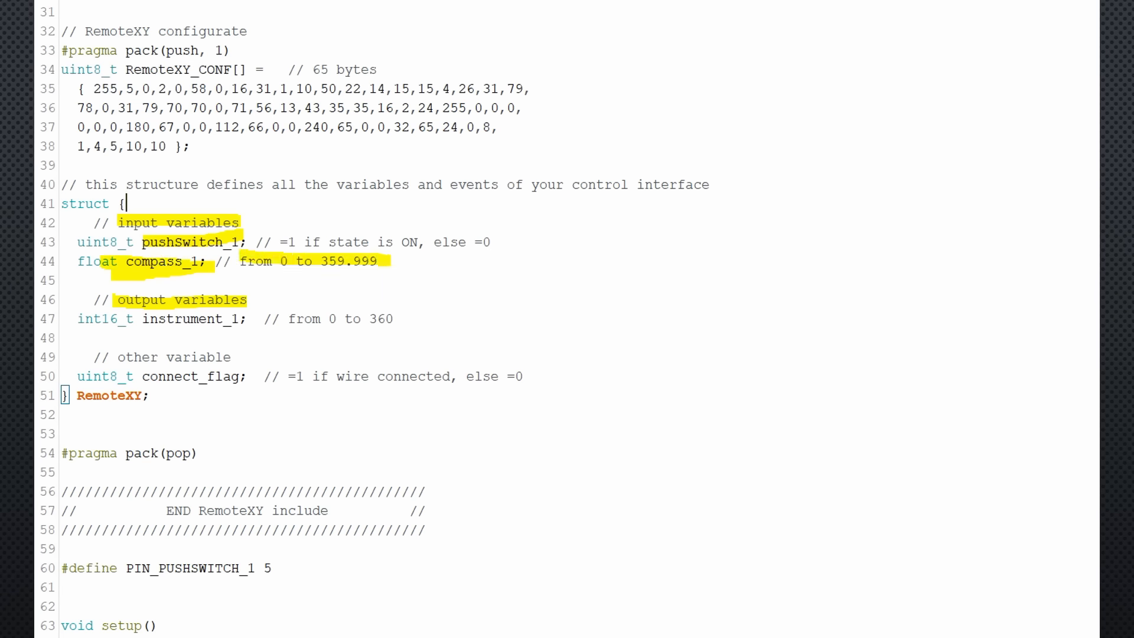
double_click(191, 319)
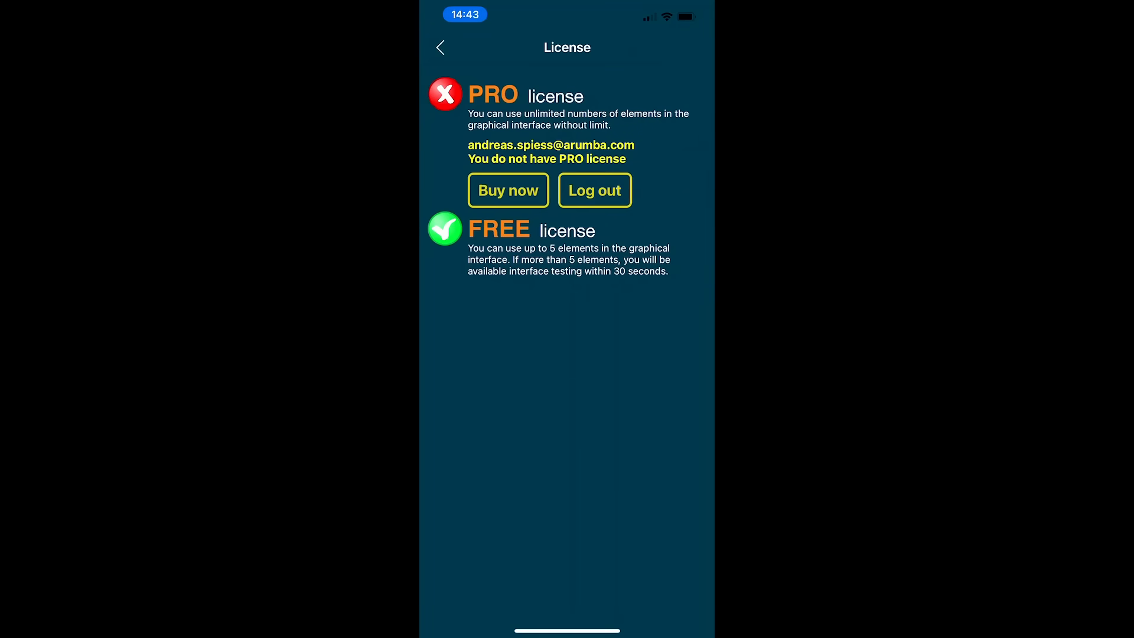
Step: Review the License page showing no PRO license and the 5-element FREE limit
left_click(508, 190)
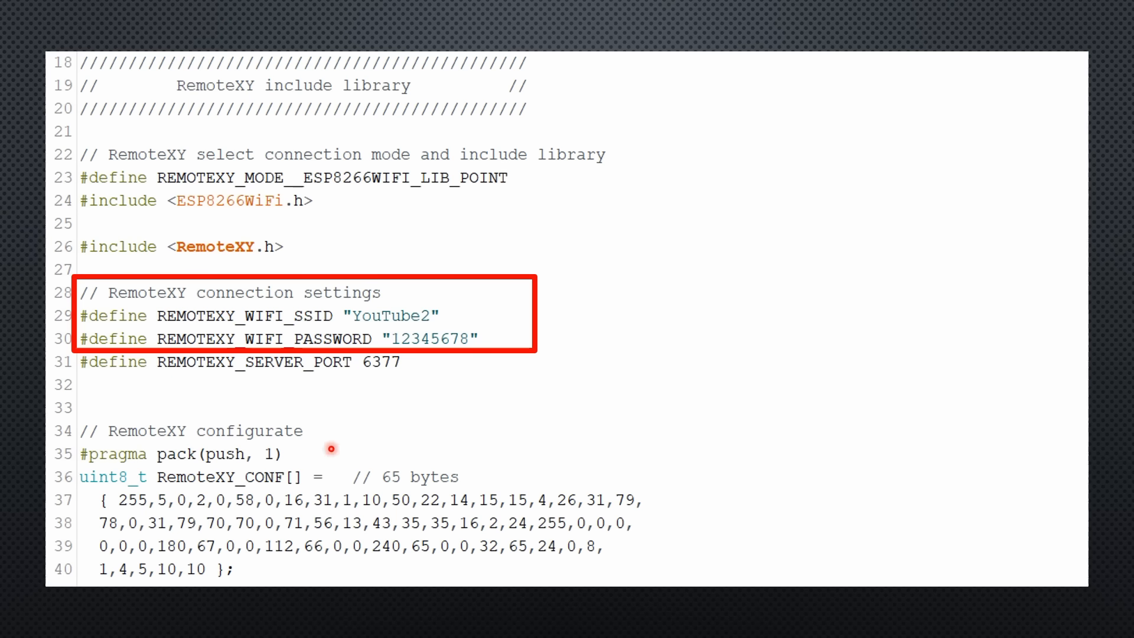
mouse_move(367, 327)
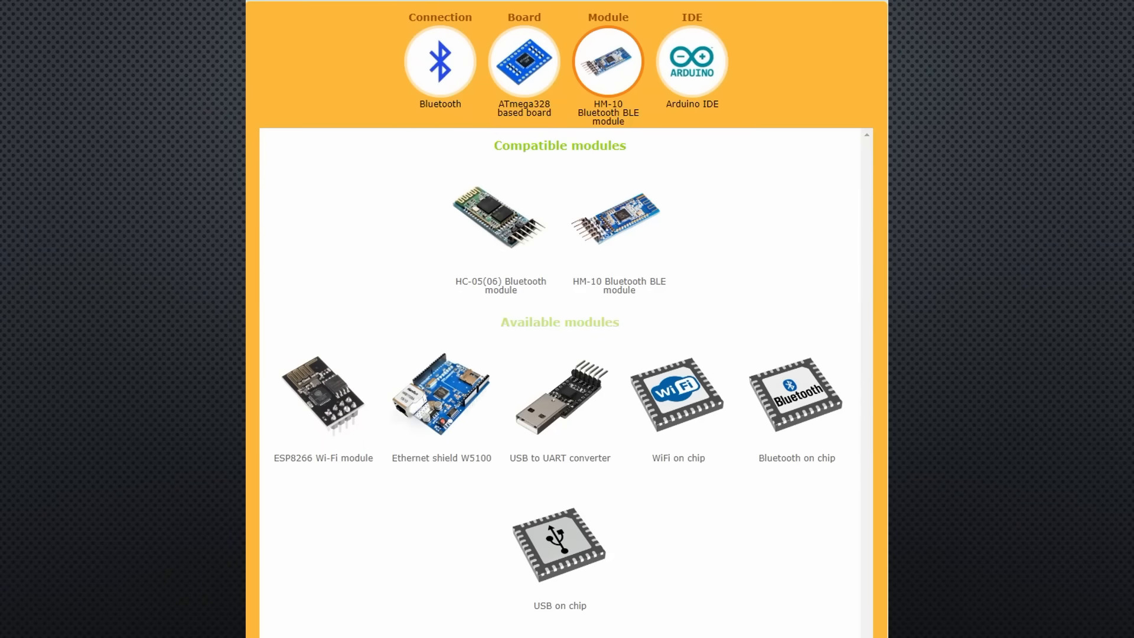
Step: Review the compatible Bluetooth modules HC-05(06) and HM-10 for the ATmega328 setup
left_click(510, 277)
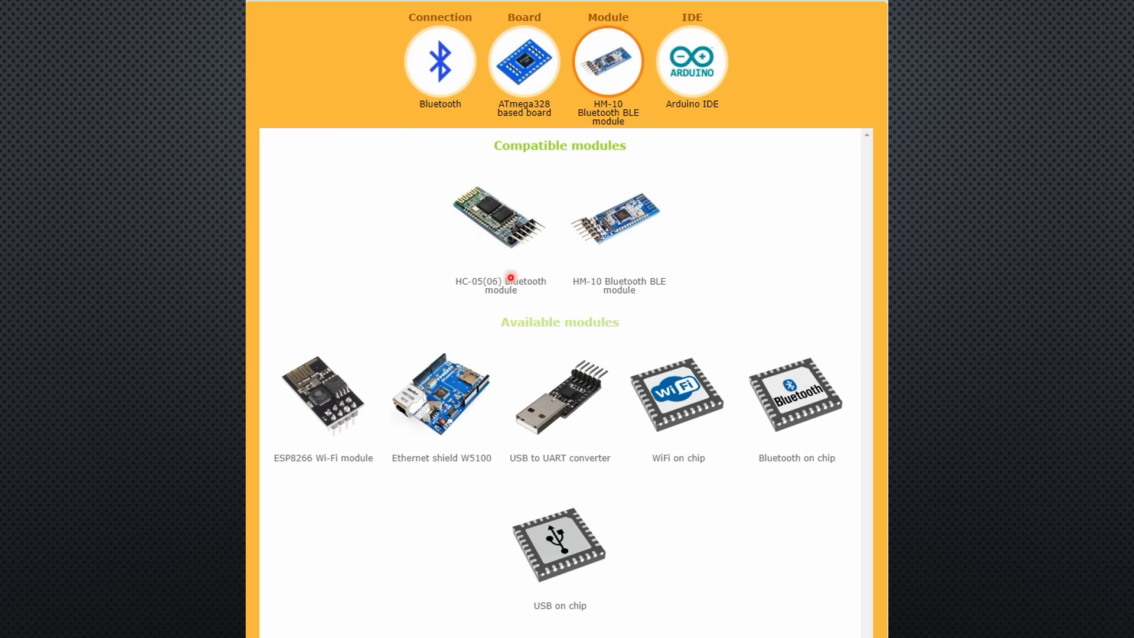
mouse_move(596, 298)
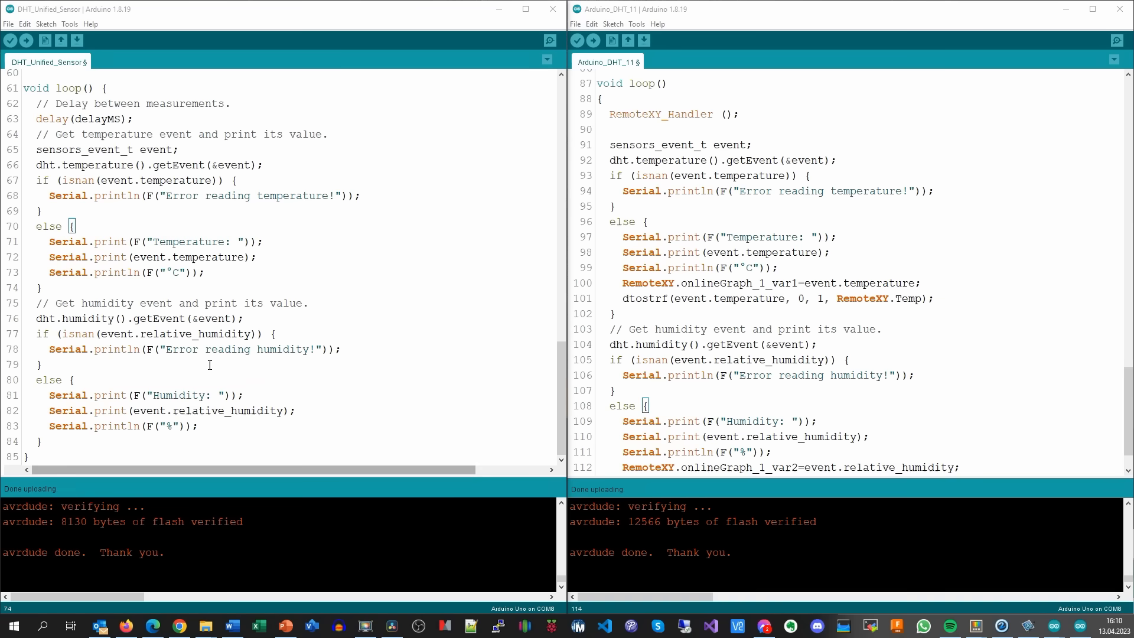
Step: Compare the humidity line 76 in the sensor sketch with line 112 sending it to the graph
triple_click(143, 318)
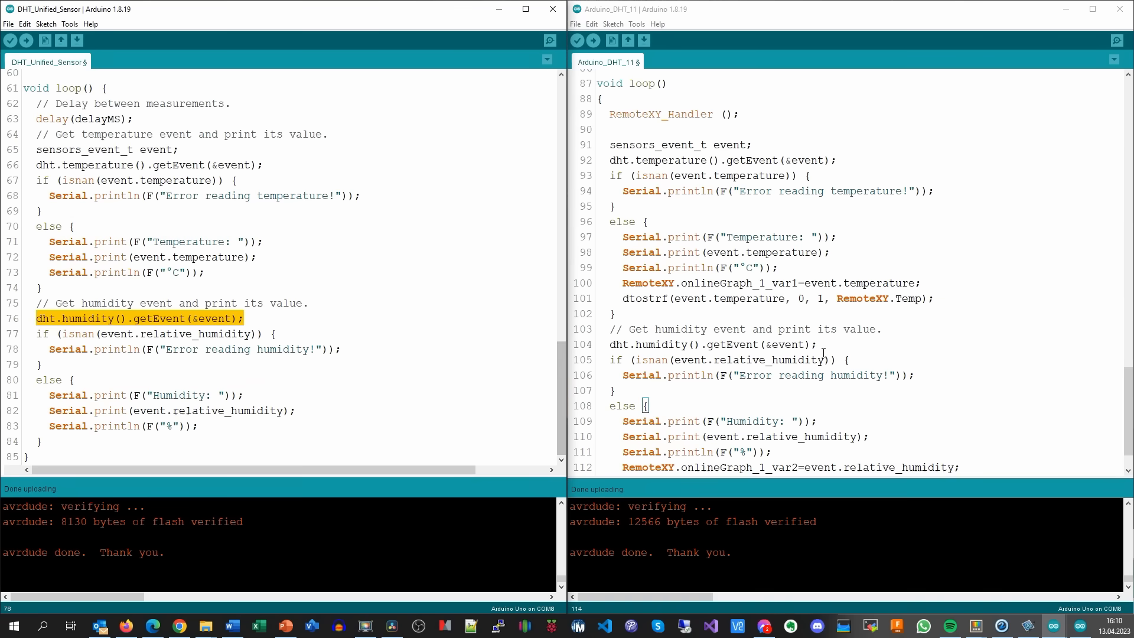
triple_click(712, 344)
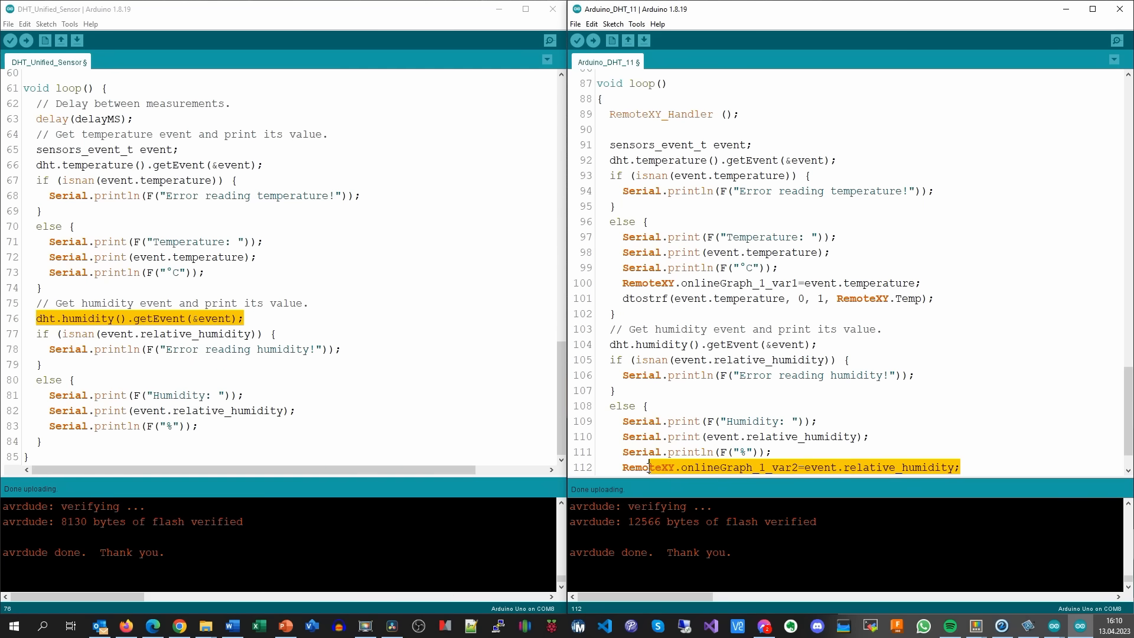
scroll("down", 3)
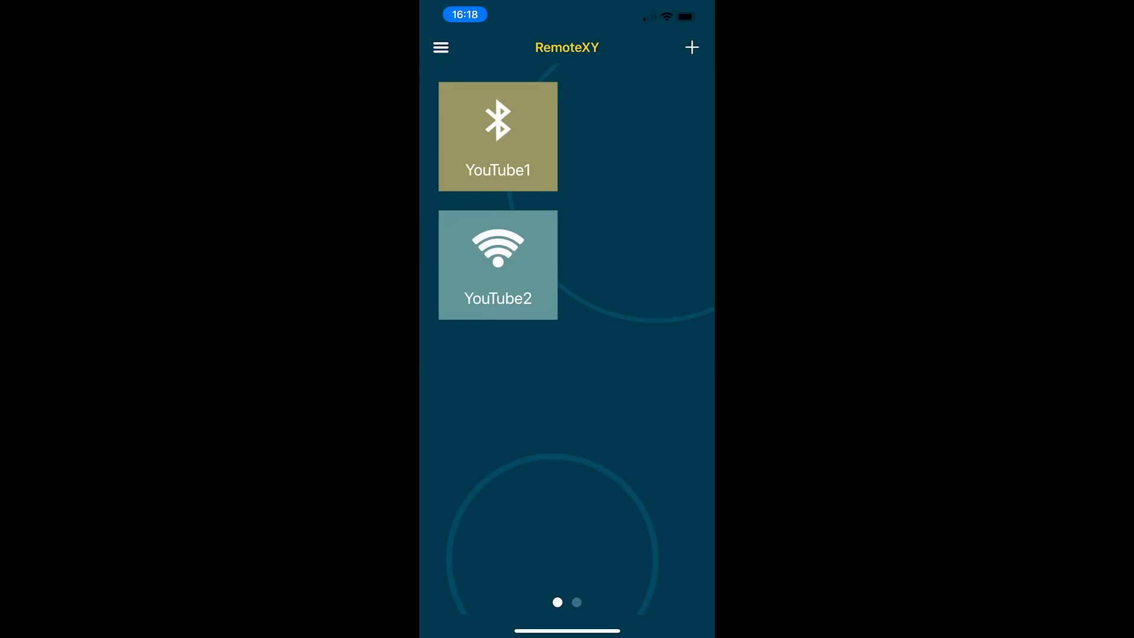
Step: Open the HMSoft device to view its live dashboard: 23.0 °C, 37.0 % humidity and graph
left_click(691, 48)
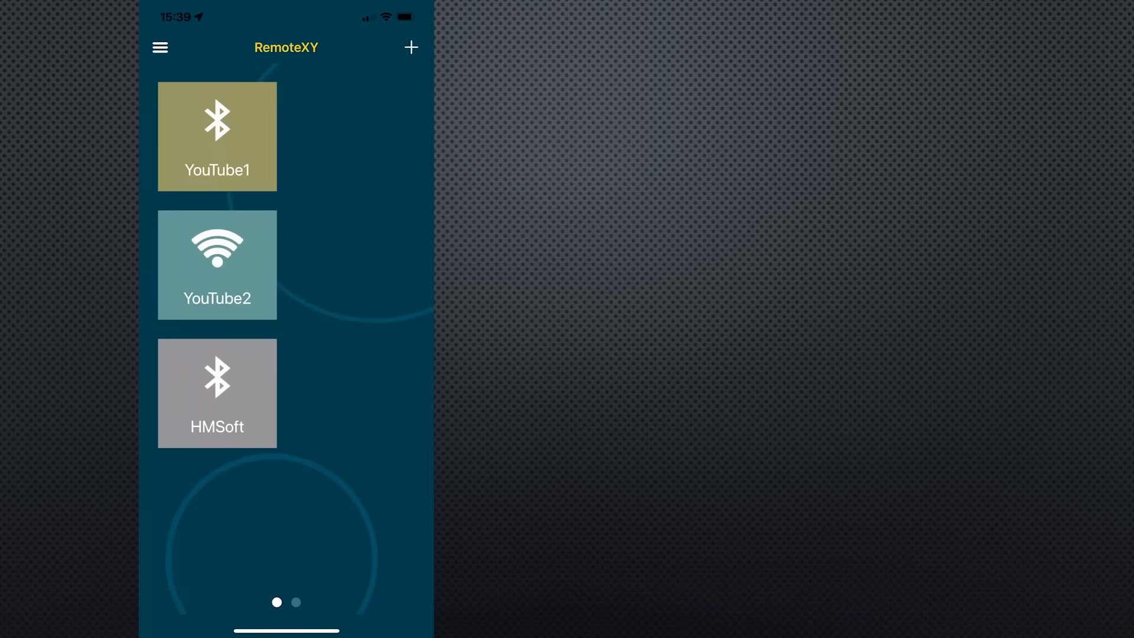
left_click(216, 392)
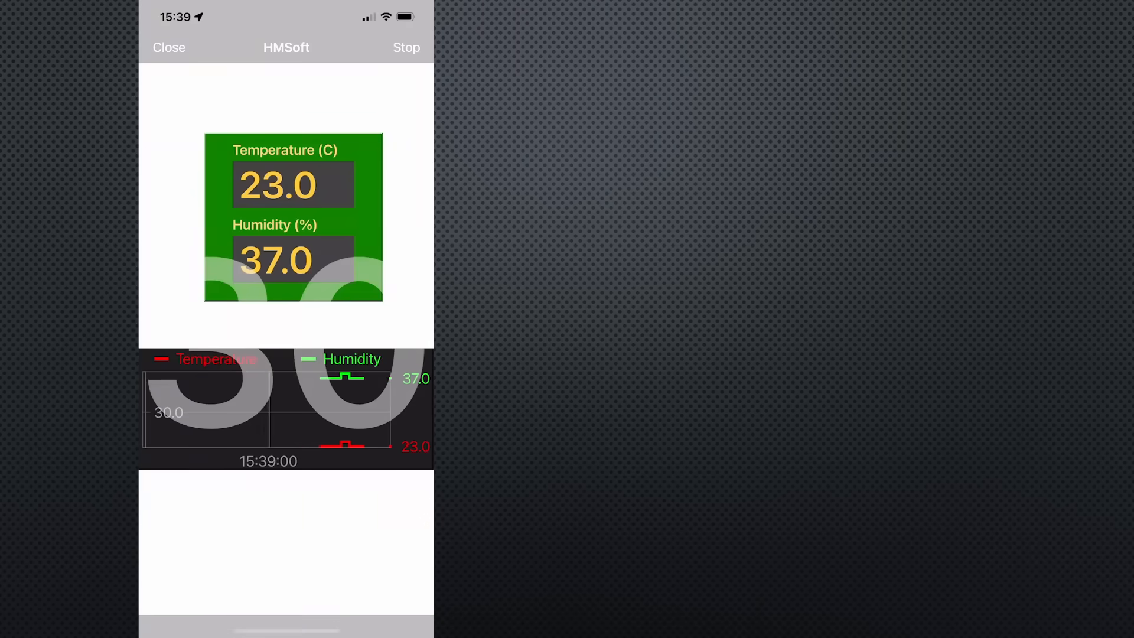